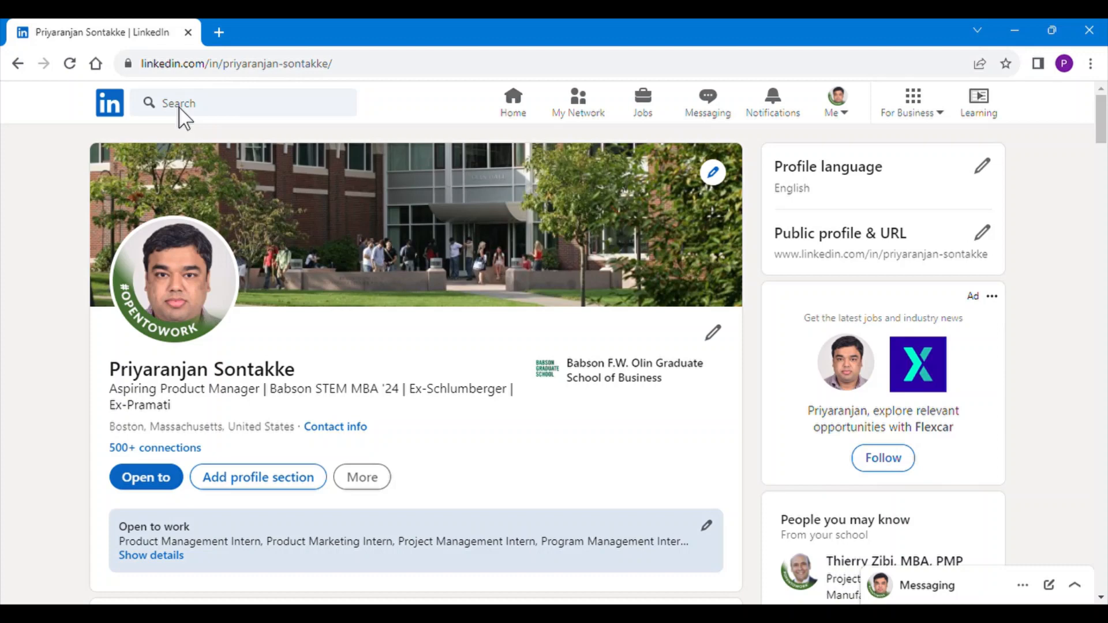
pyautogui.moveTo(229, 113)
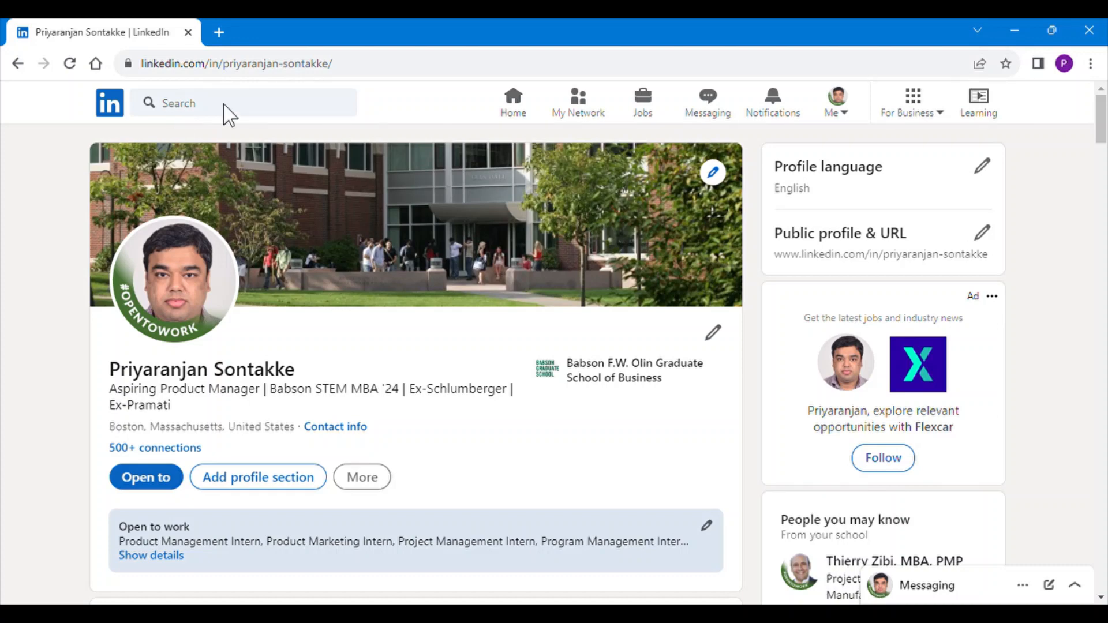
pyautogui.write('david robbins')
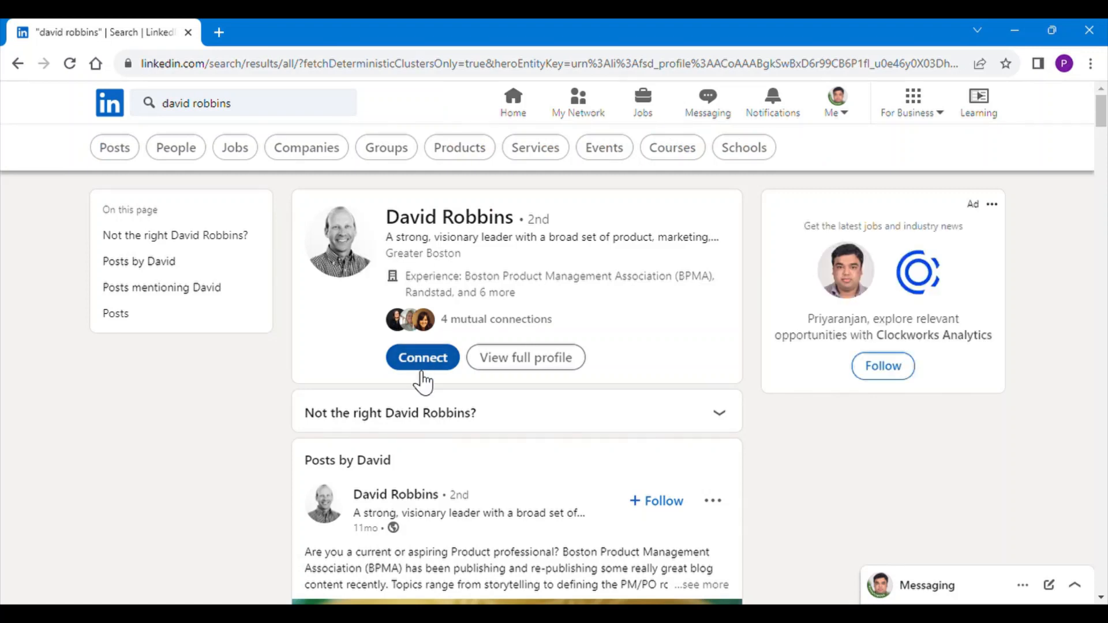
pyautogui.moveTo(342, 302)
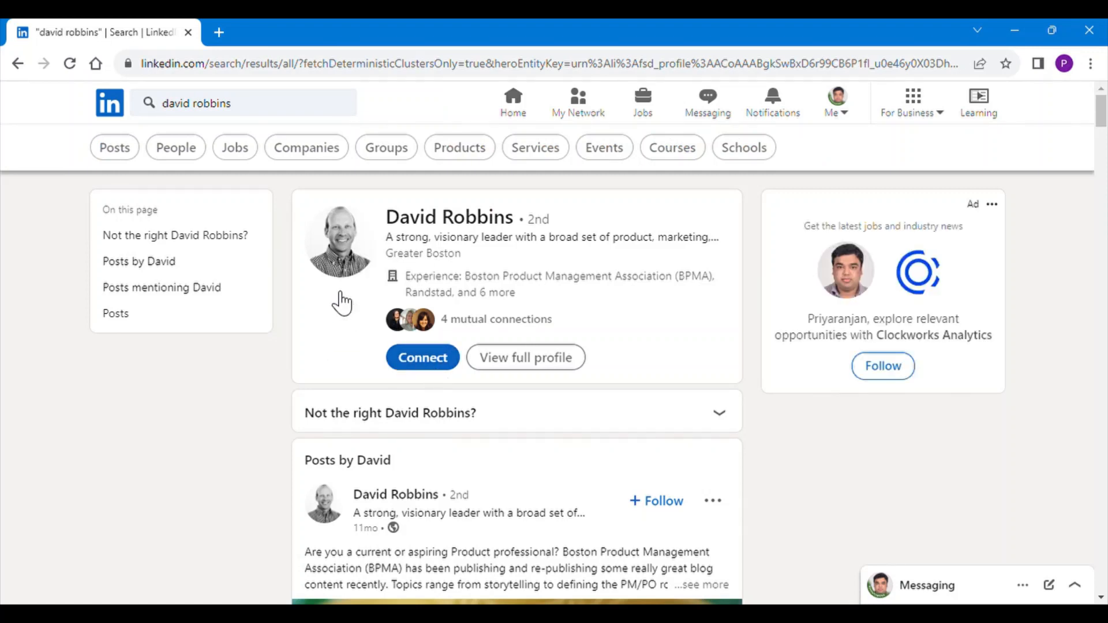
pyautogui.moveTo(364, 248)
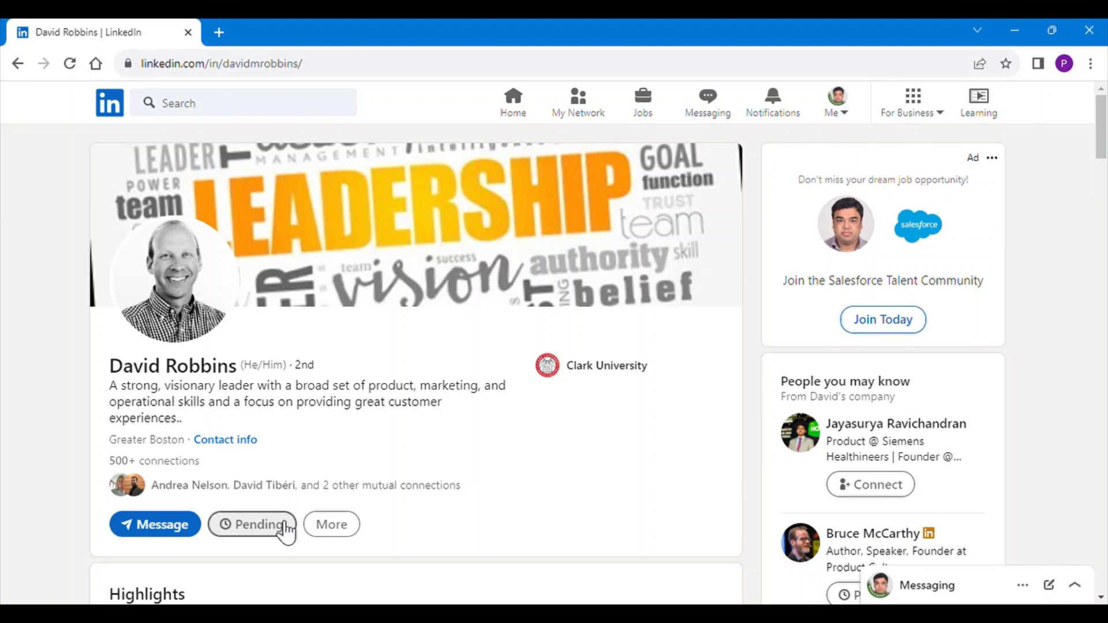
pyautogui.moveTo(120, 107)
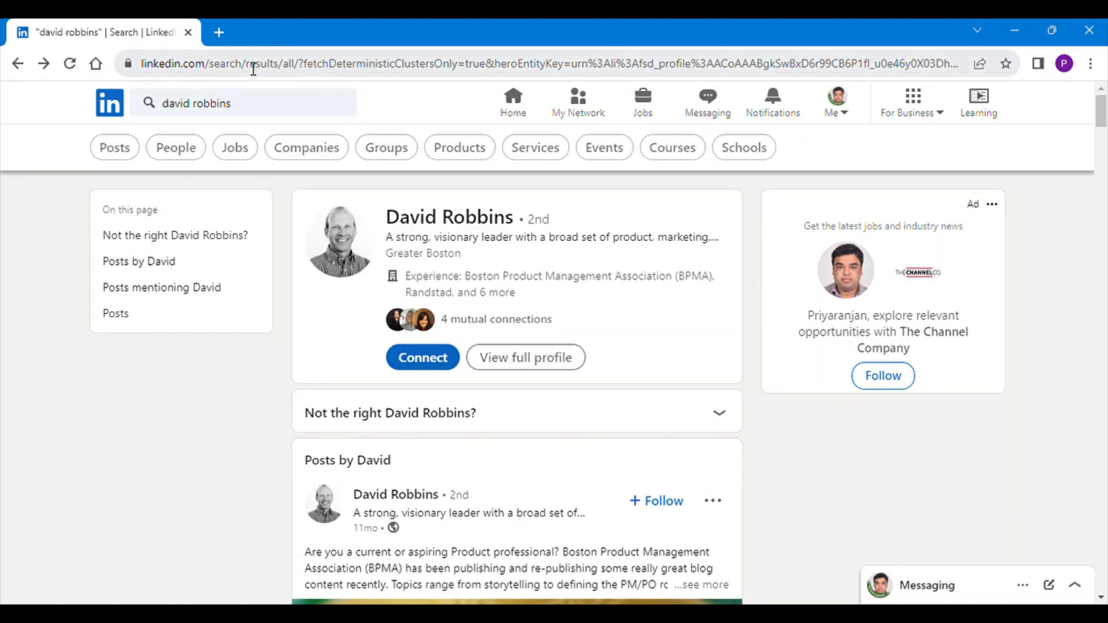
pyautogui.moveTo(834, 113)
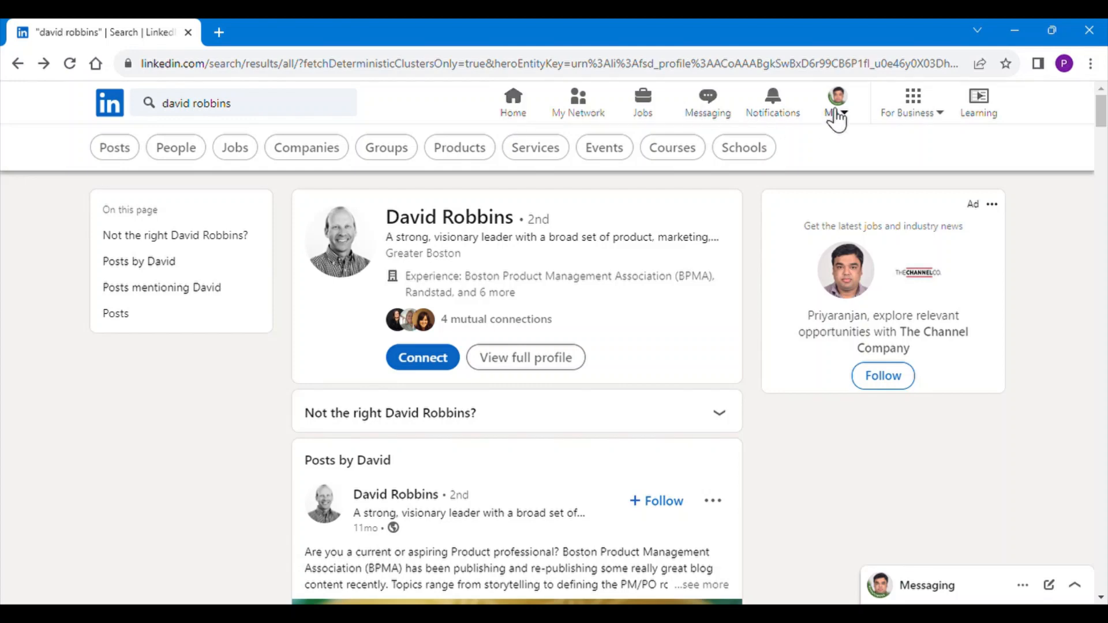
pyautogui.click(835, 103)
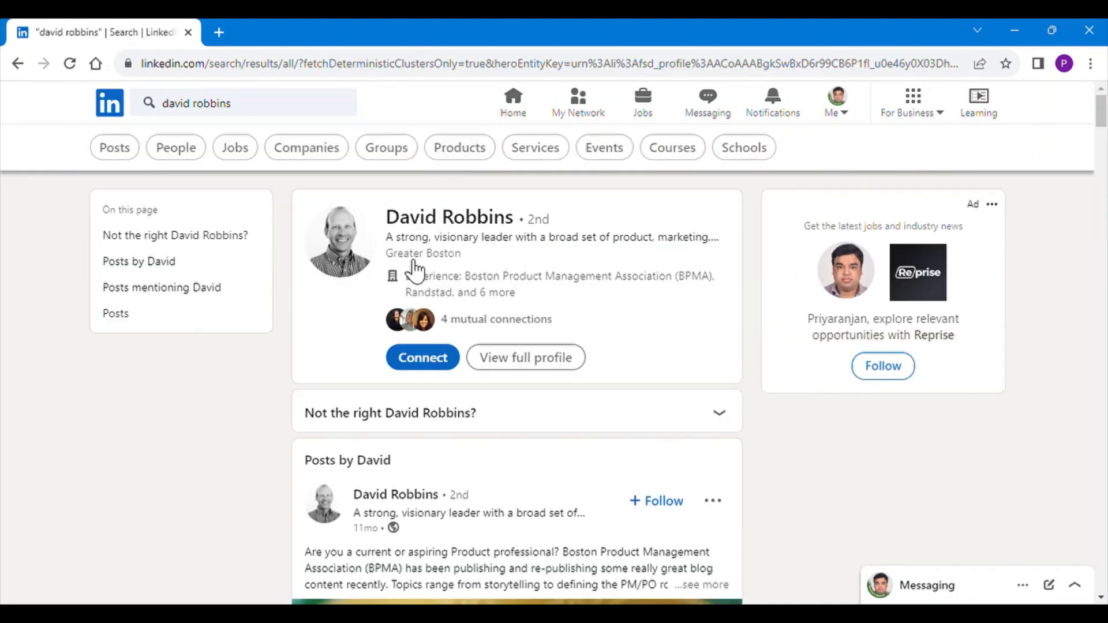
pyautogui.moveTo(350, 244)
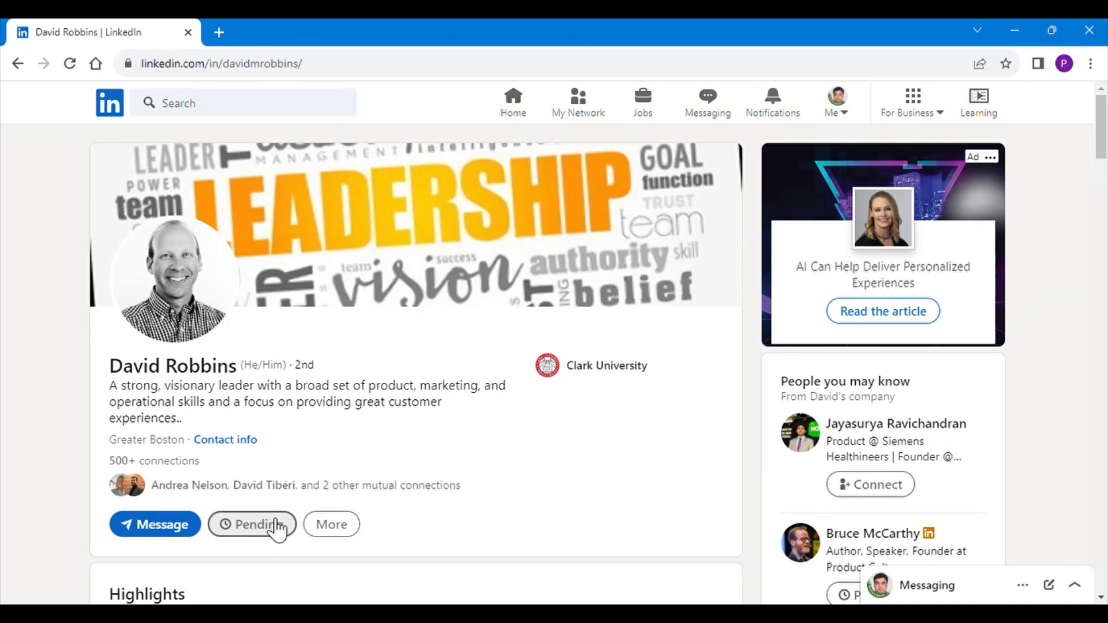
pyautogui.moveTo(253, 232)
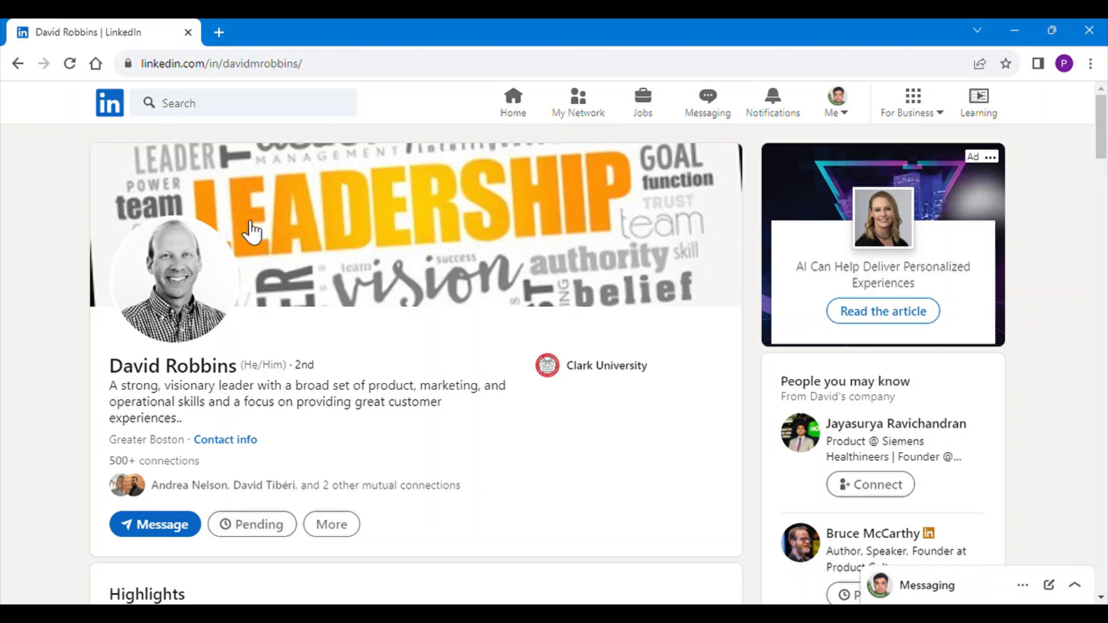